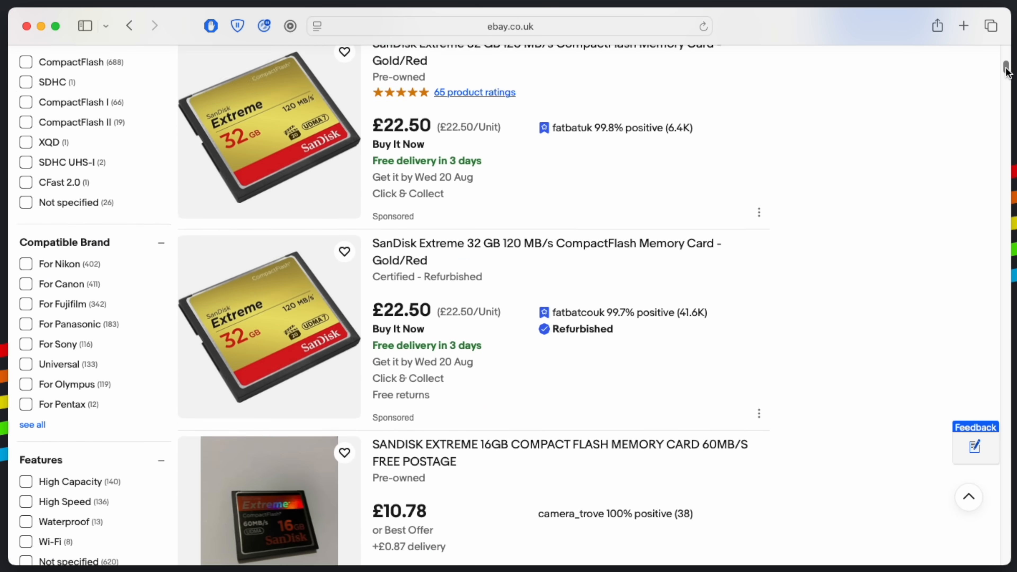
# Step: Scroll down through the CompactFlash listings and then the used mSATA SSD listings
pyautogui.scroll(-3)
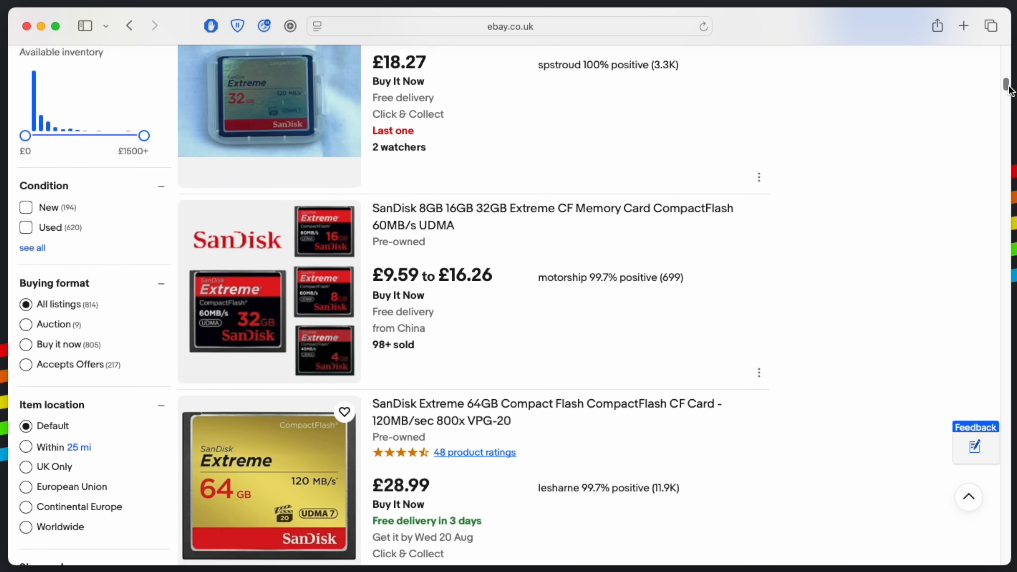
pyautogui.scroll(-3)
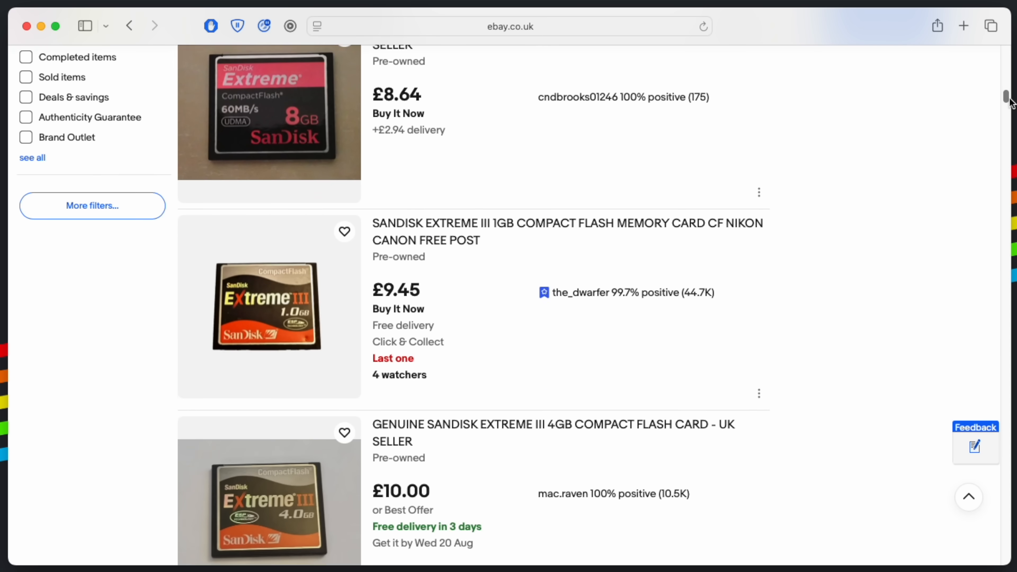
pyautogui.scroll(-3)
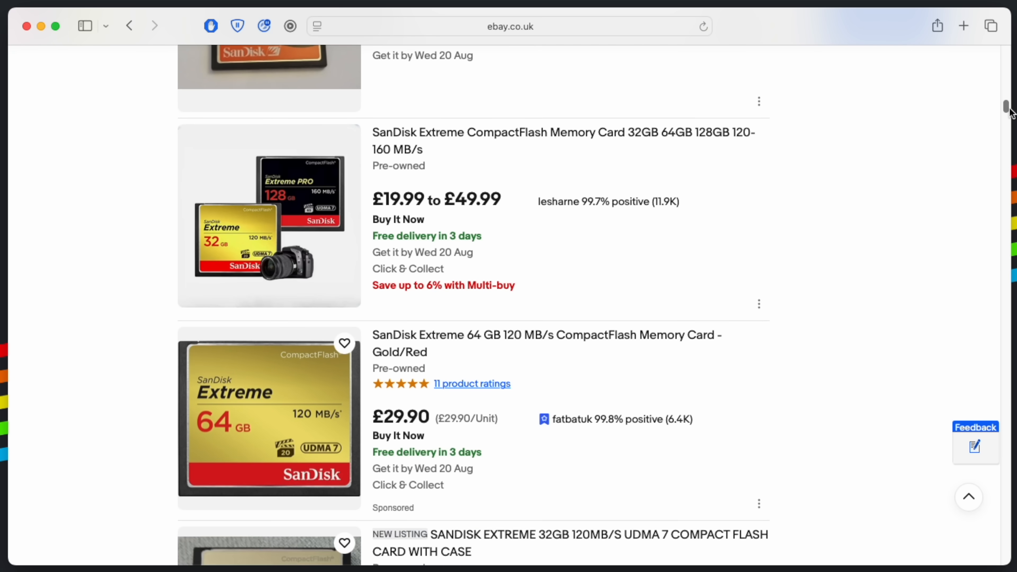
pyautogui.scroll(-3)
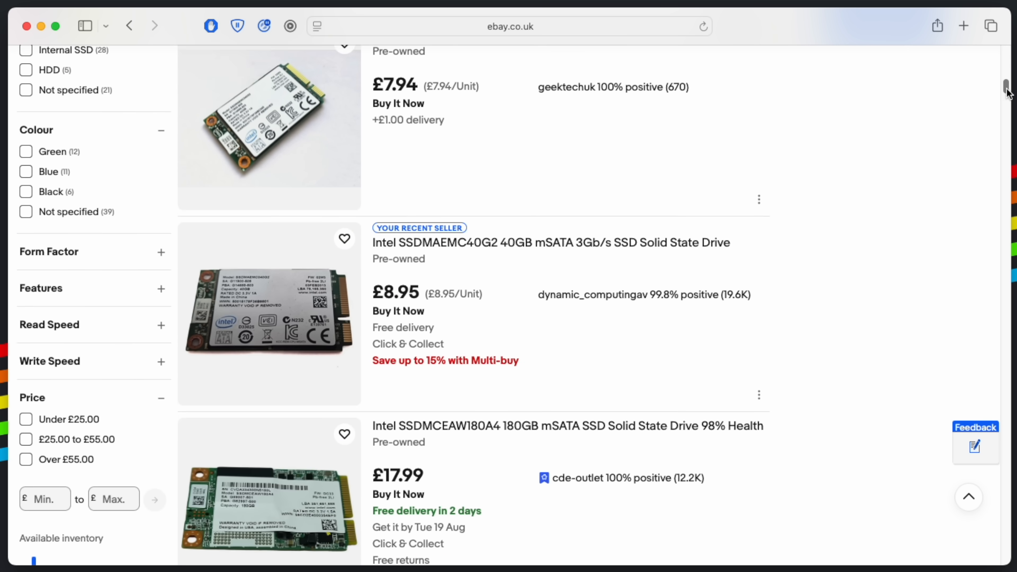
pyautogui.scroll(-3)
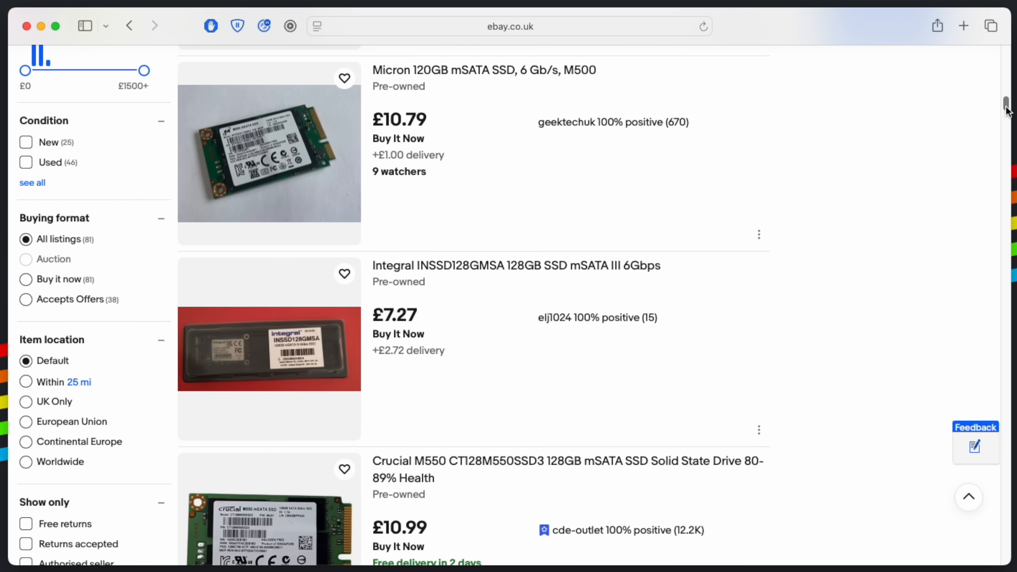
pyautogui.scroll(-3)
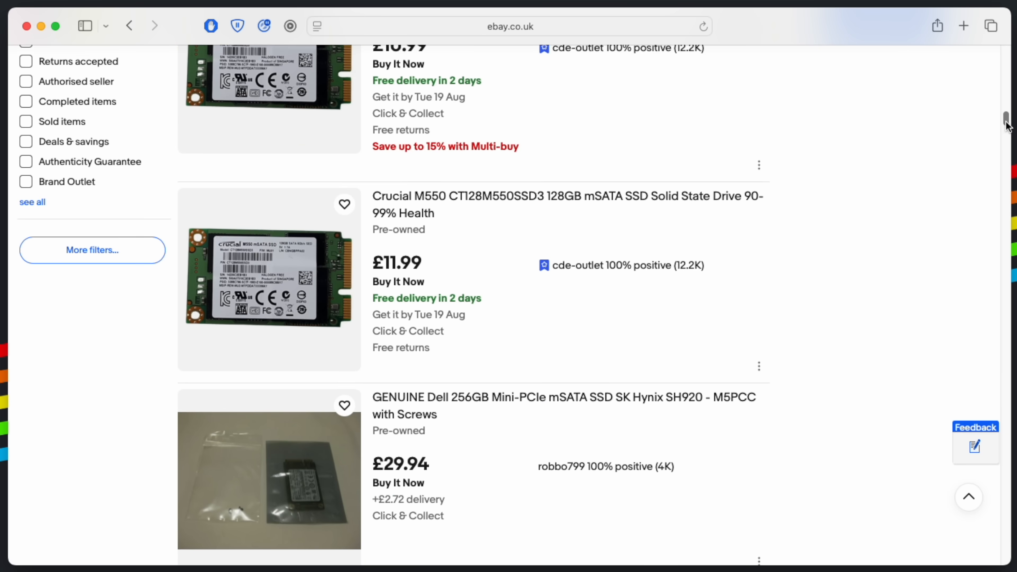
pyautogui.scroll(-3)
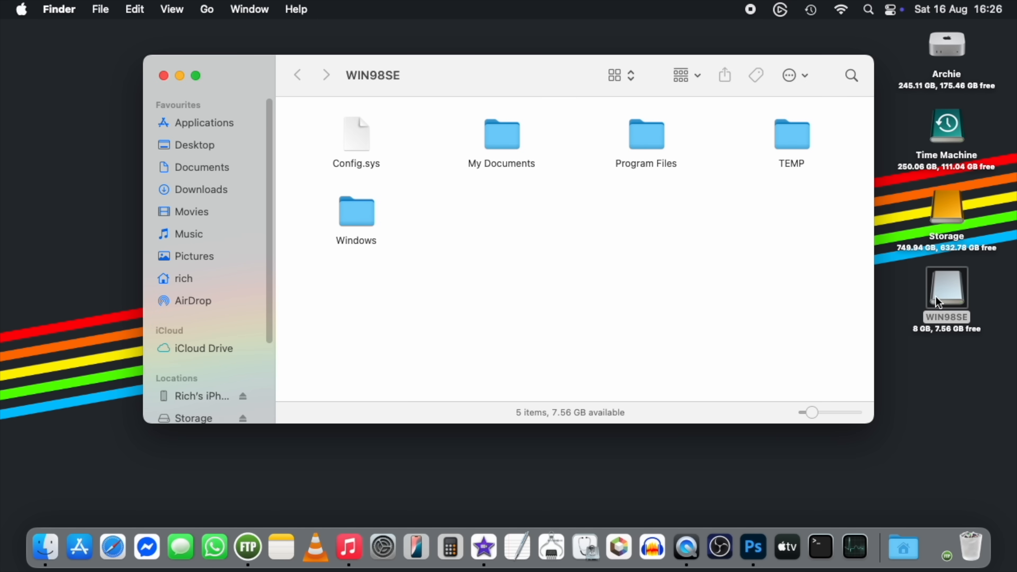
pyautogui.moveTo(109, 14)
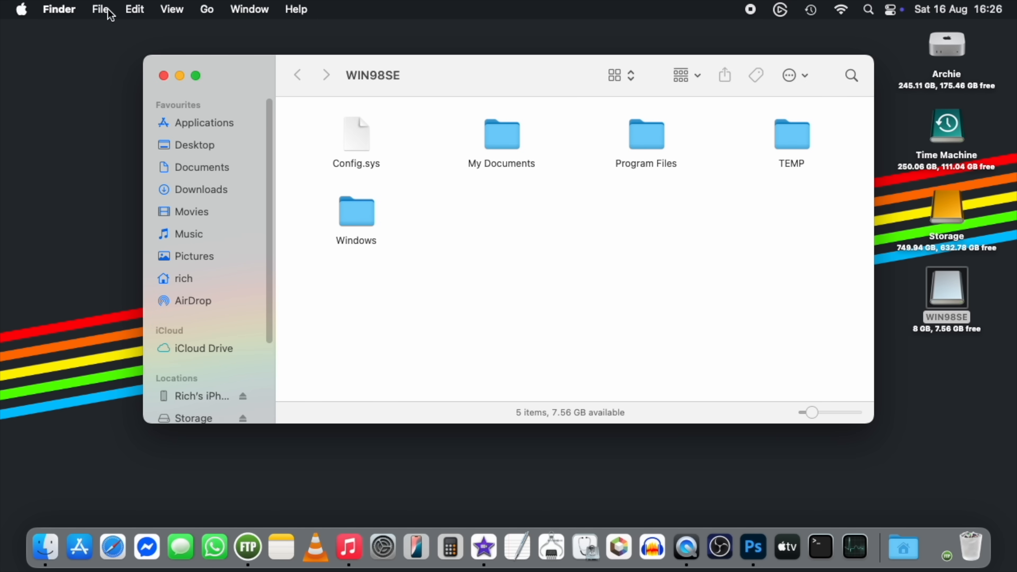
# Step: Show Get Info for the WIN98SE volume from the File menu
pyautogui.click(100, 9)
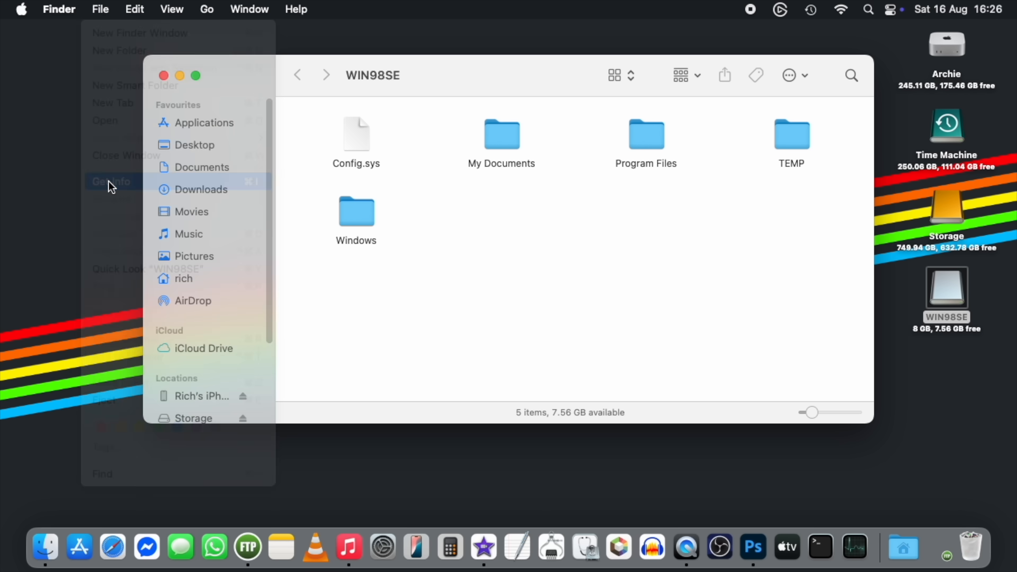
pyautogui.click(111, 181)
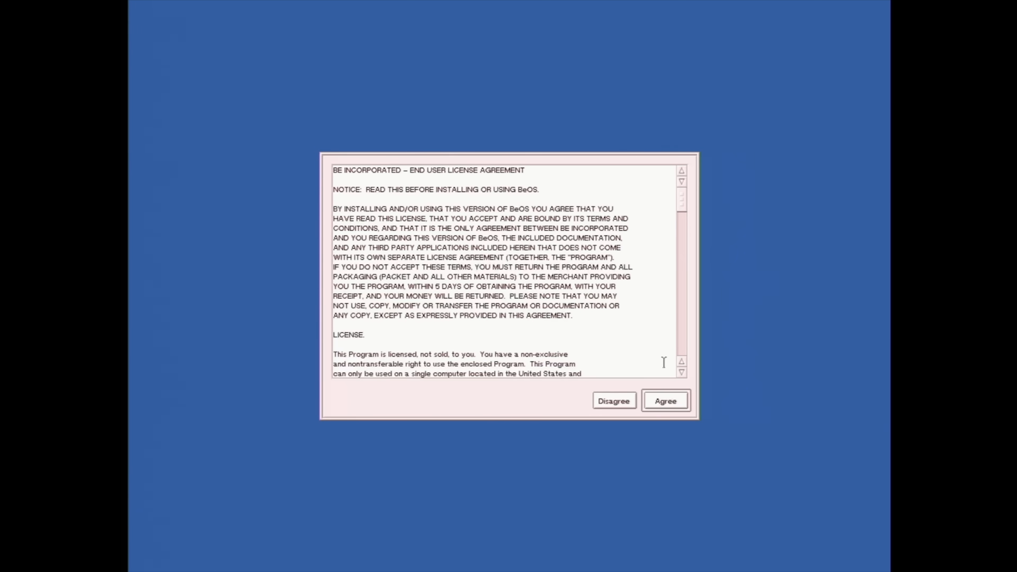
pyautogui.click(665, 400)
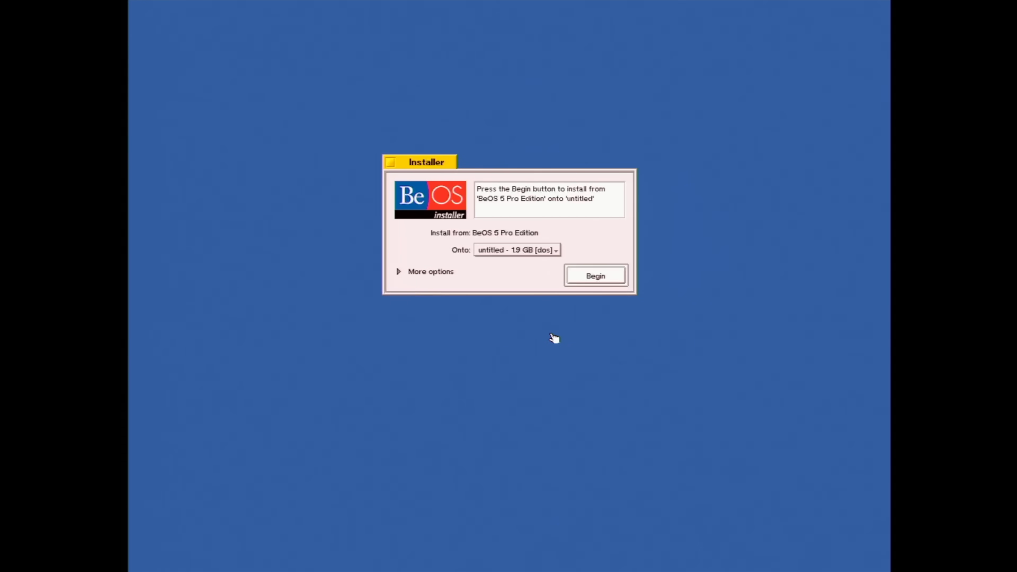
pyautogui.click(425, 271)
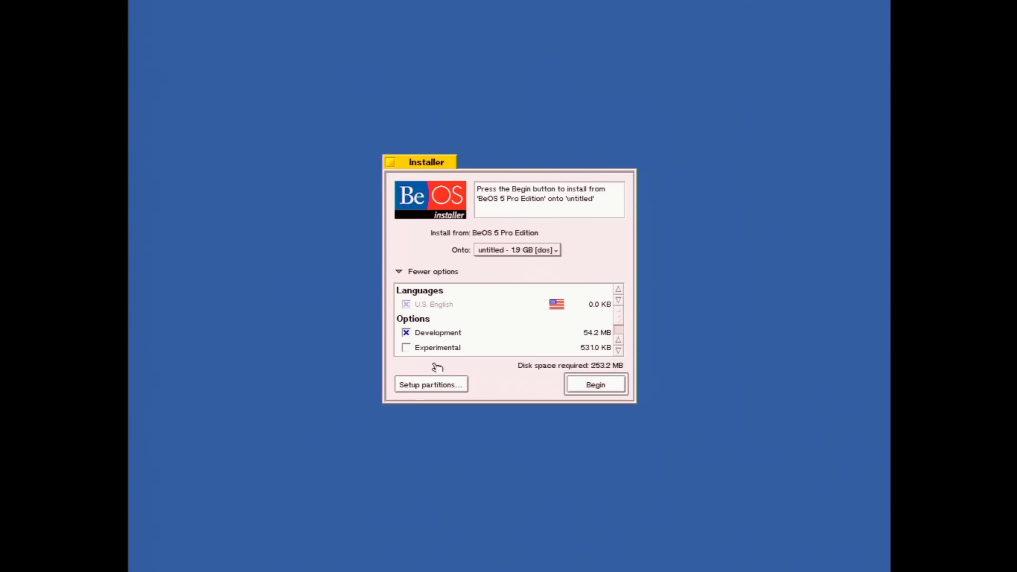
pyautogui.click(594, 384)
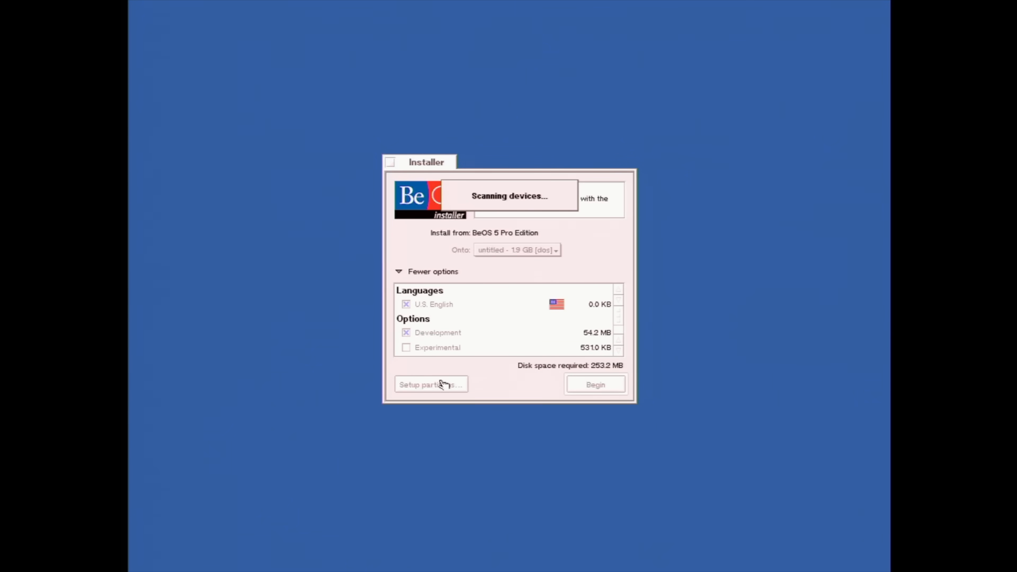
pyautogui.click(430, 384)
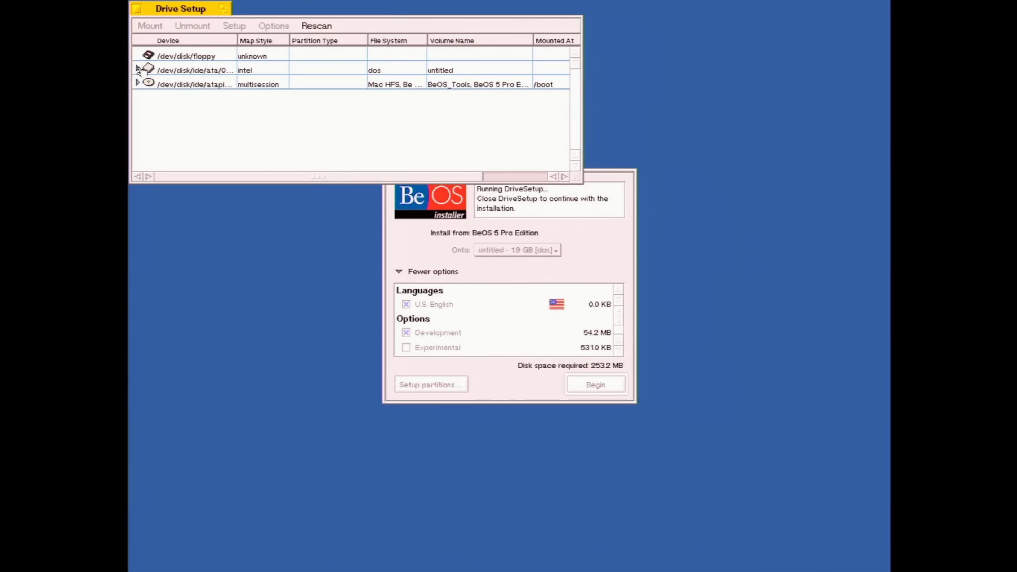
pyautogui.click(137, 70)
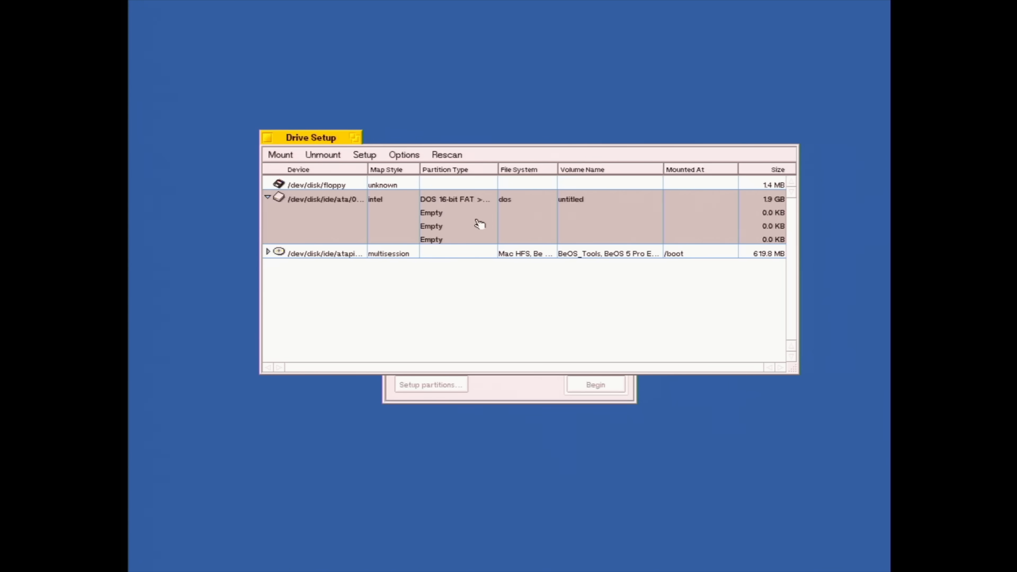
pyautogui.moveTo(575, 211)
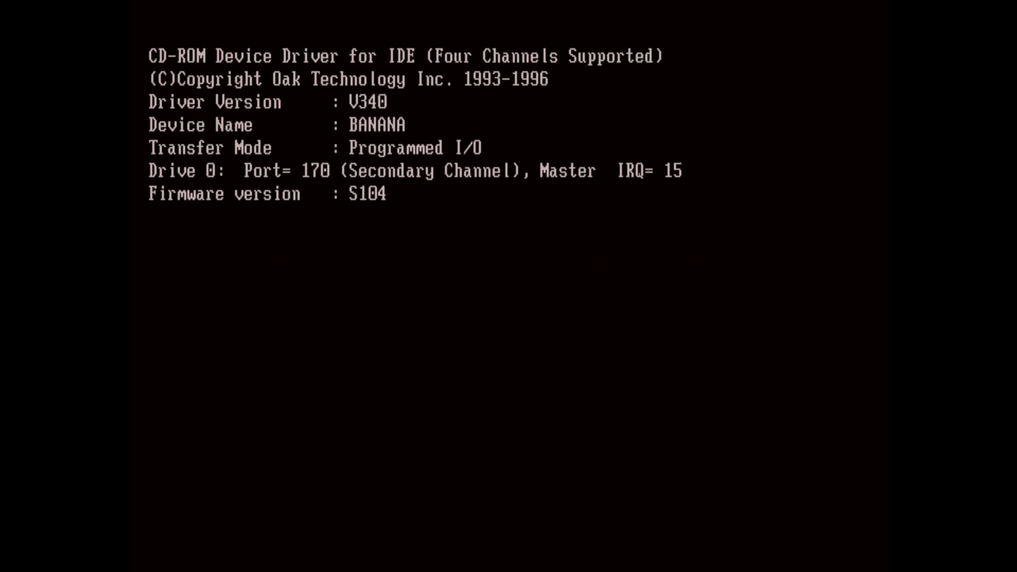
# Step: Run fdisk, delete primary partition 1 (options 3 then 1), and list the setup files
pyautogui.write('fdisk')
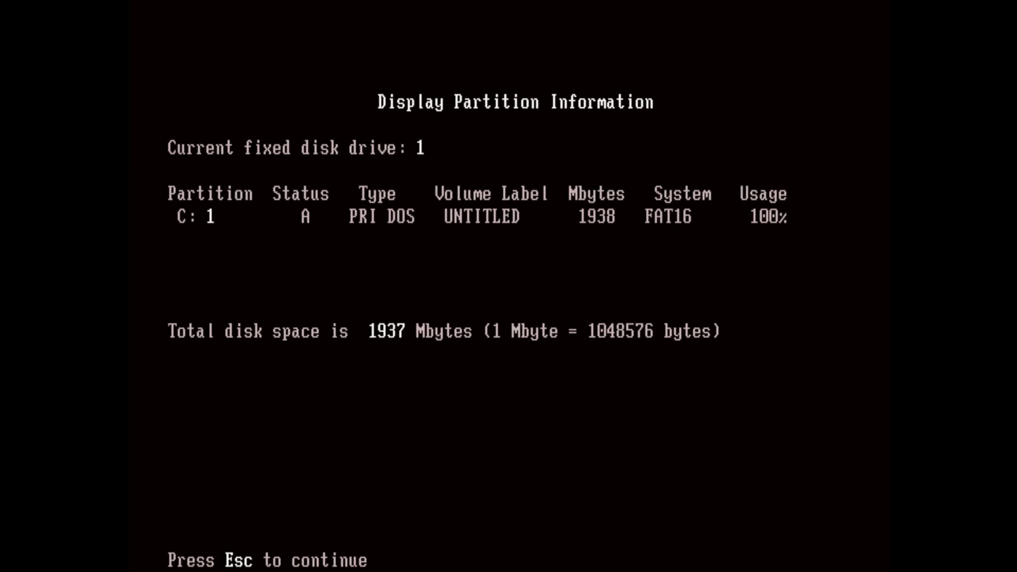
pyautogui.press('Escape')
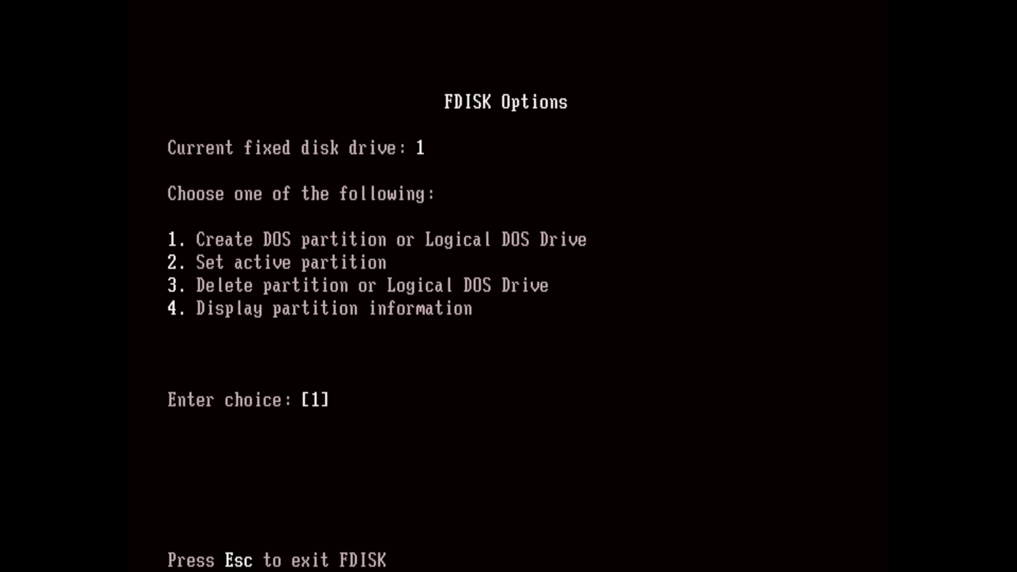
pyautogui.write('3')
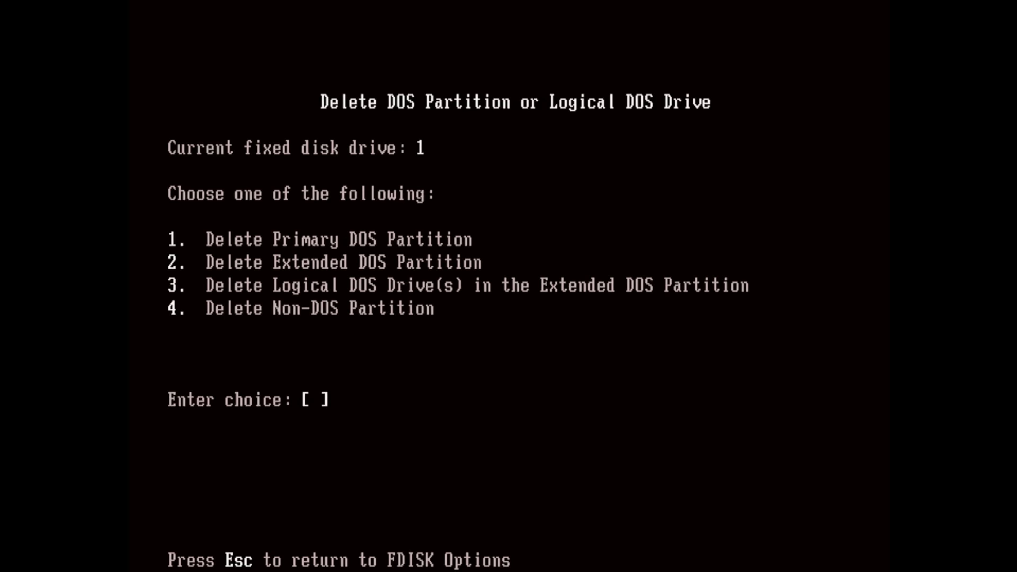
pyautogui.write('1')
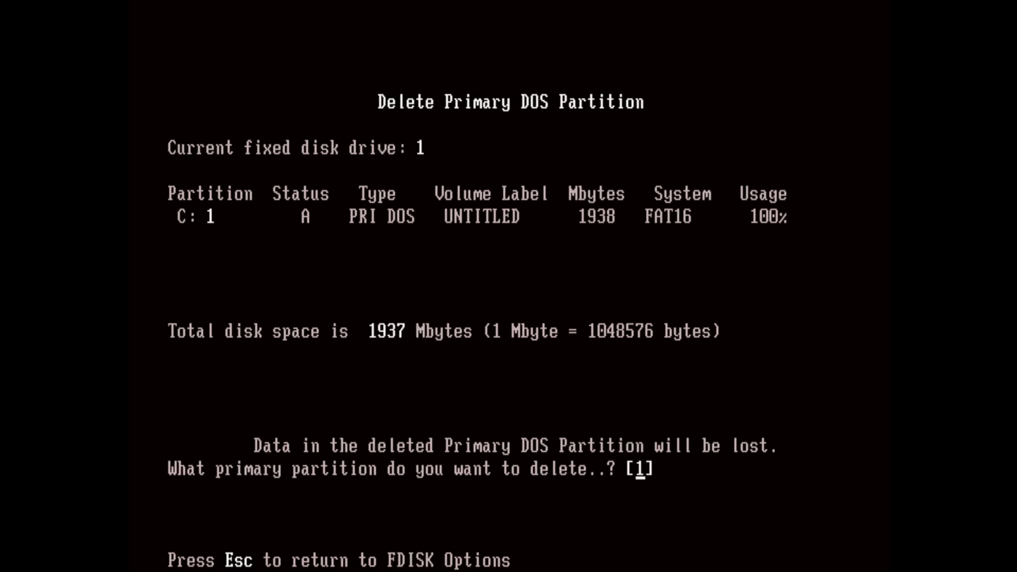
pyautogui.press('enter')
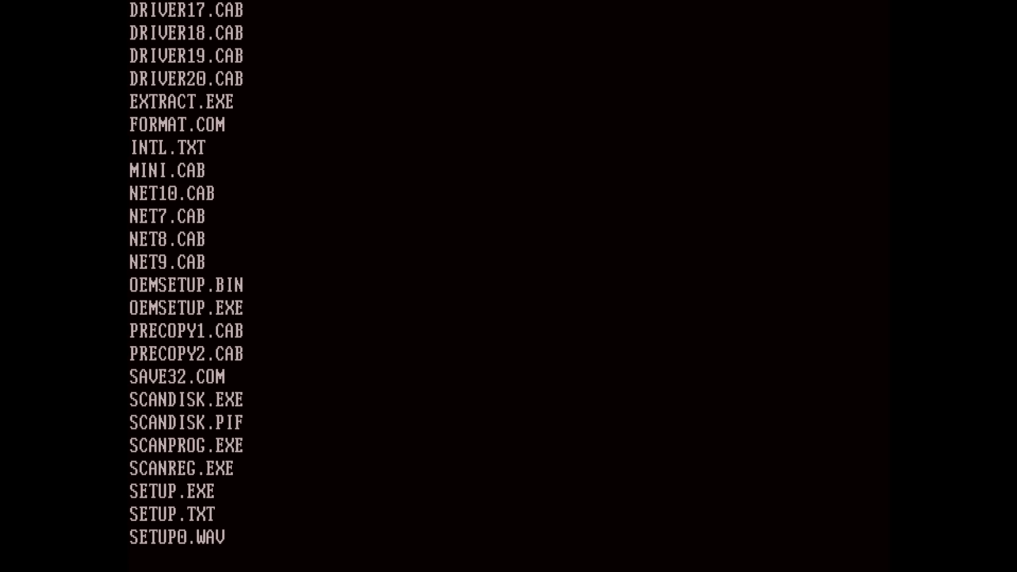
pyautogui.scroll(-3)
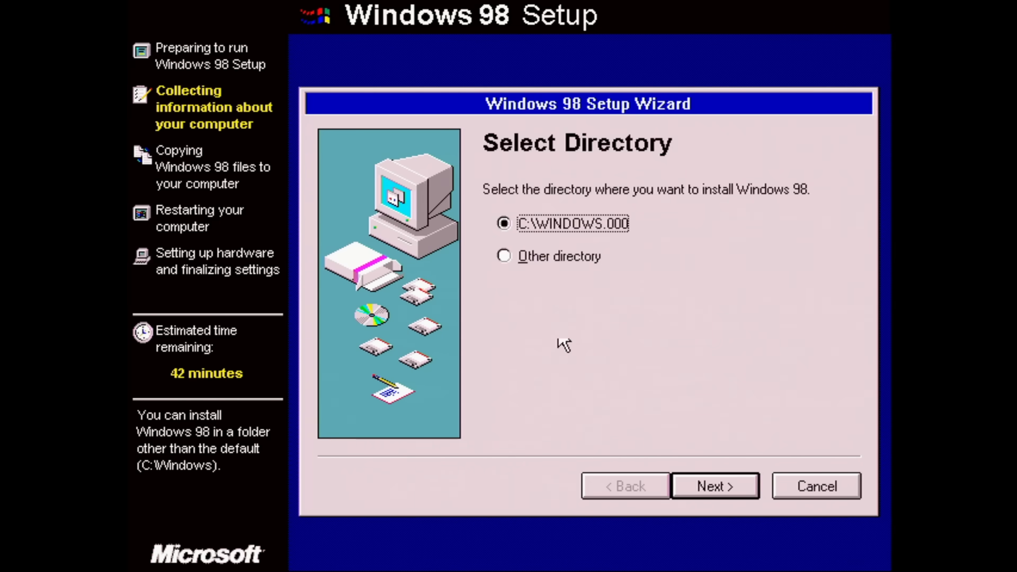
# Step: Accept C:\WINDOWS.000, the default accessories, and the keyboard and regional settings
pyautogui.click(715, 486)
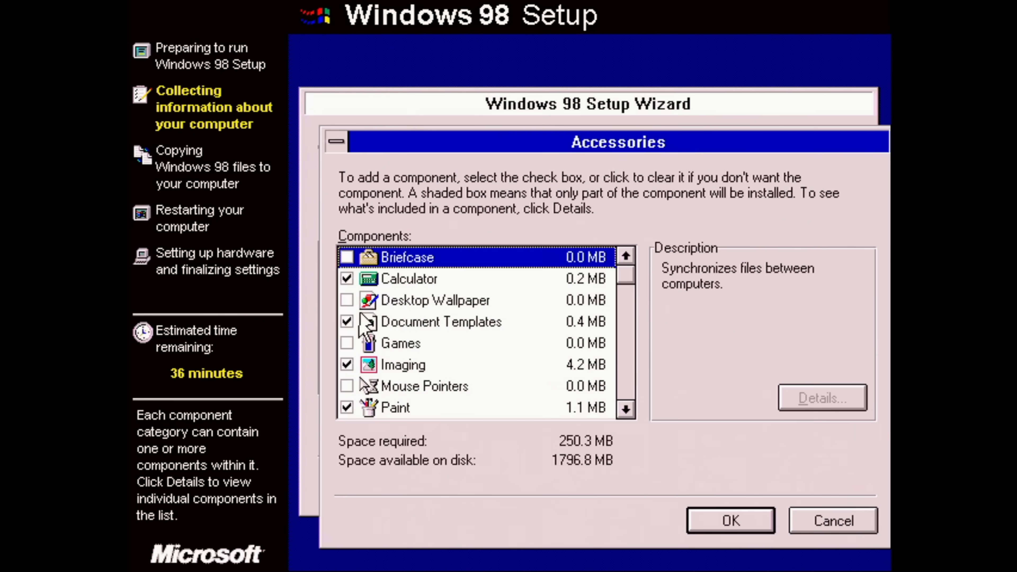
pyautogui.click(729, 520)
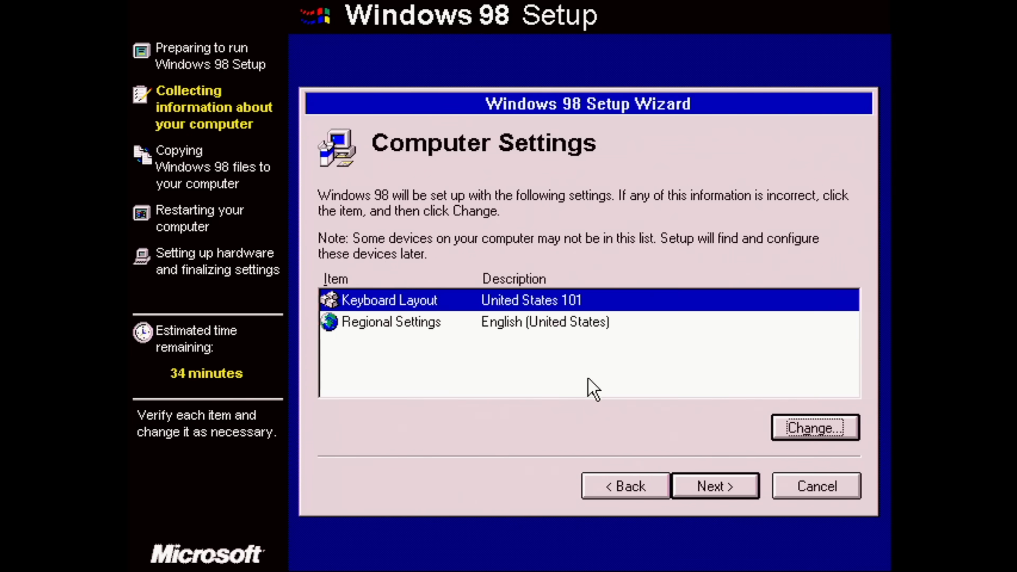
pyautogui.click(715, 485)
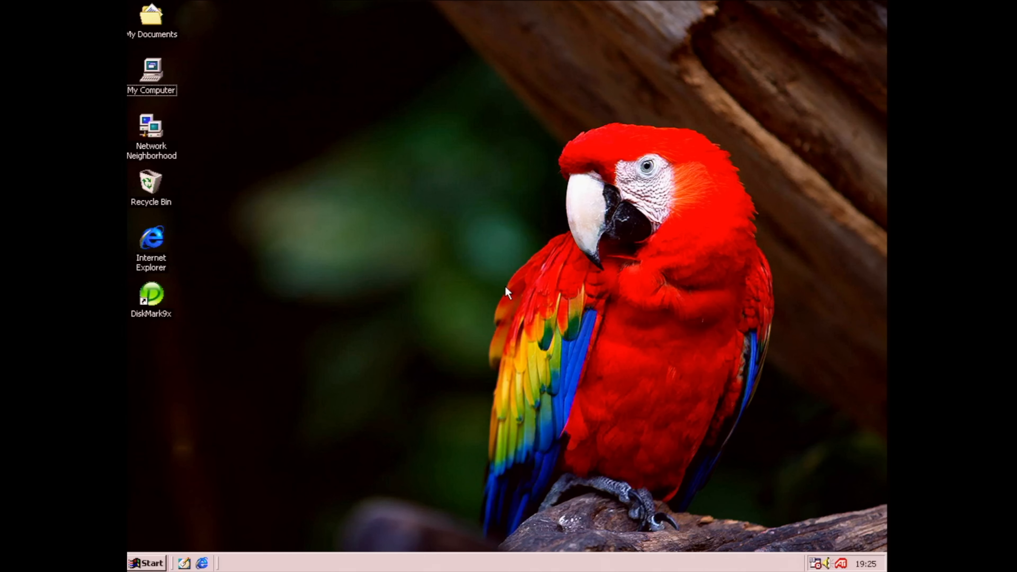
# Step: Launch DiskMark9x and run the All benchmark on drive C:
pyautogui.doubleClick(150, 296)
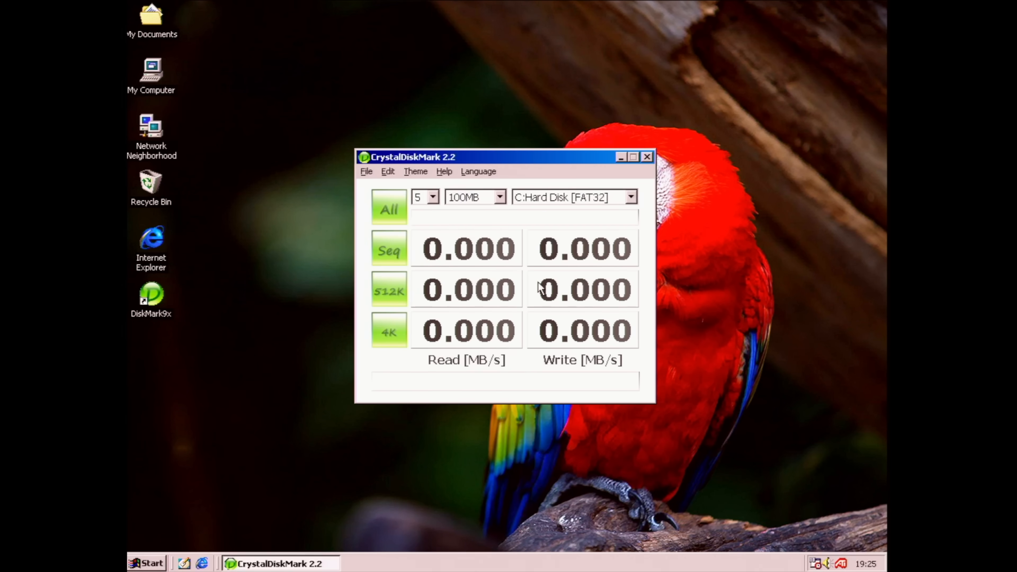
pyautogui.click(388, 209)
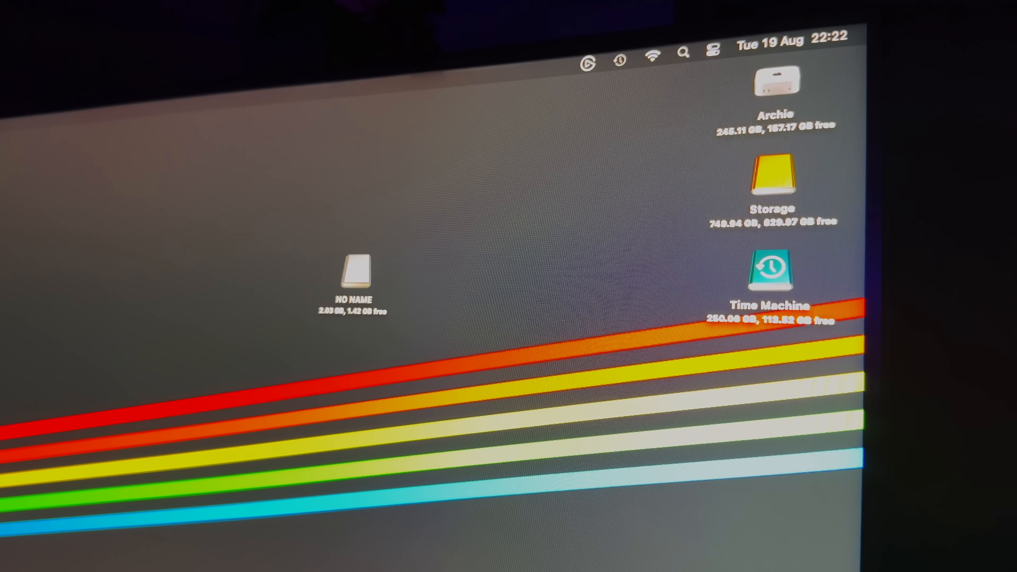
# Step: Open the NO NAME volume from the Mac desktop
pyautogui.doubleClick(357, 269)
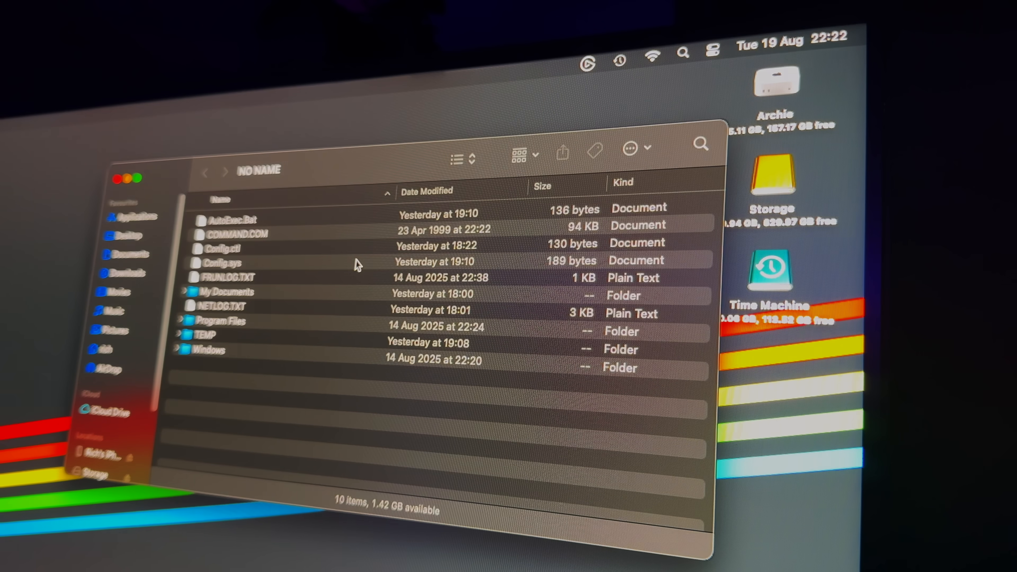